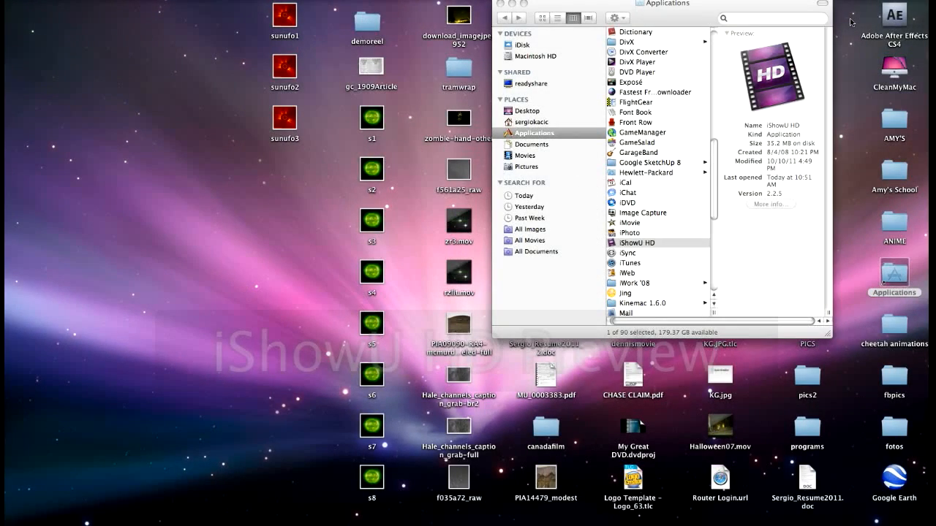
# Close the Finder Applications window to reveal the desktop of sun image files
pyautogui.click(503, 18)
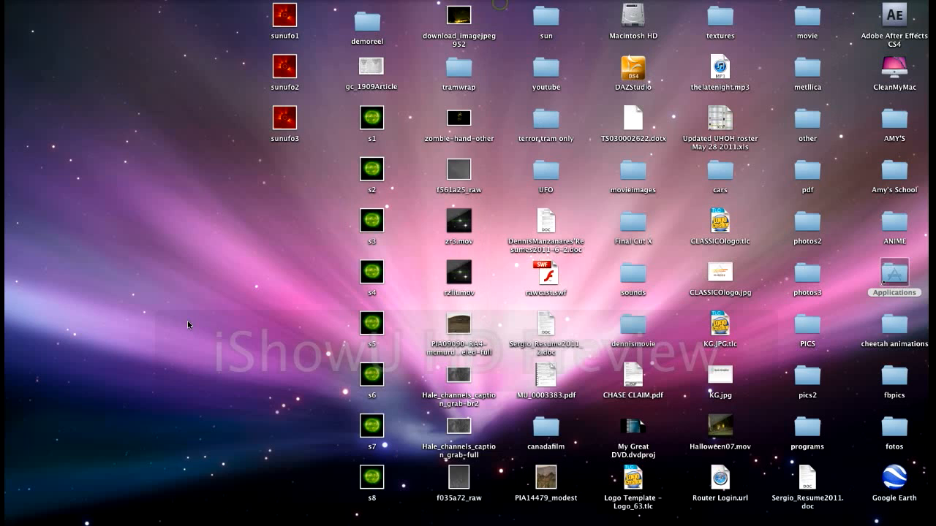
pyautogui.moveTo(158, 254)
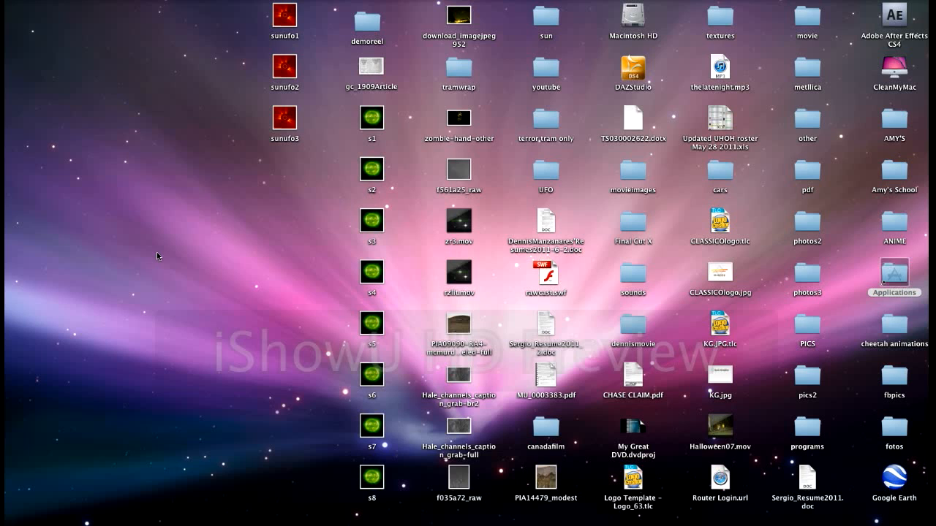
pyautogui.moveTo(237, 205)
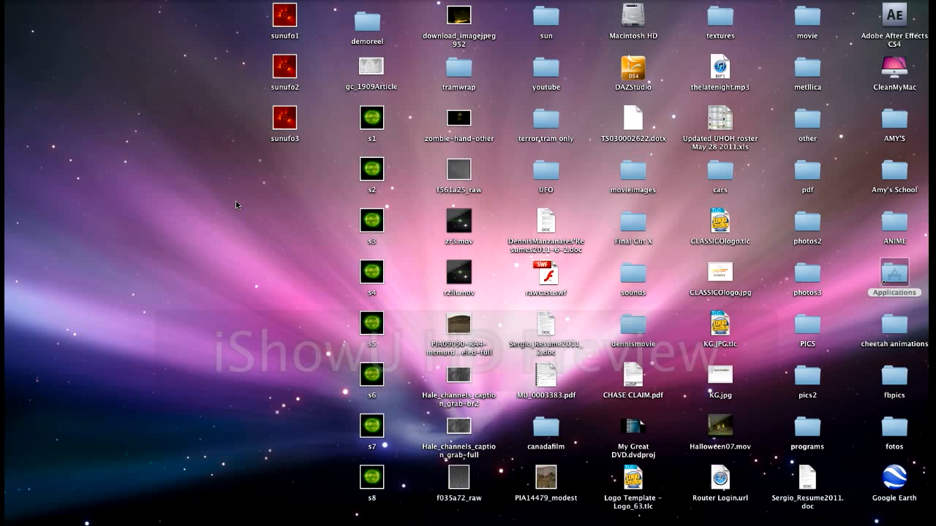
pyautogui.moveTo(332, 72)
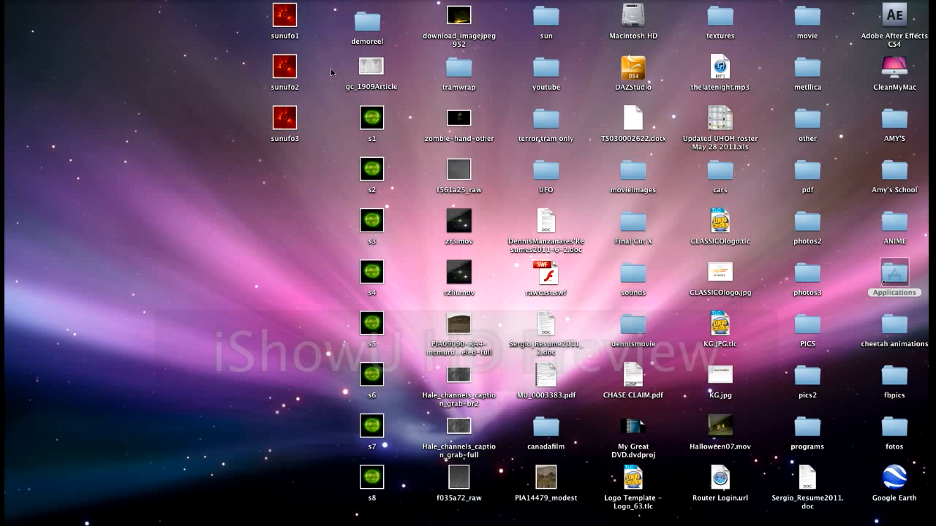
pyautogui.moveTo(319, 47)
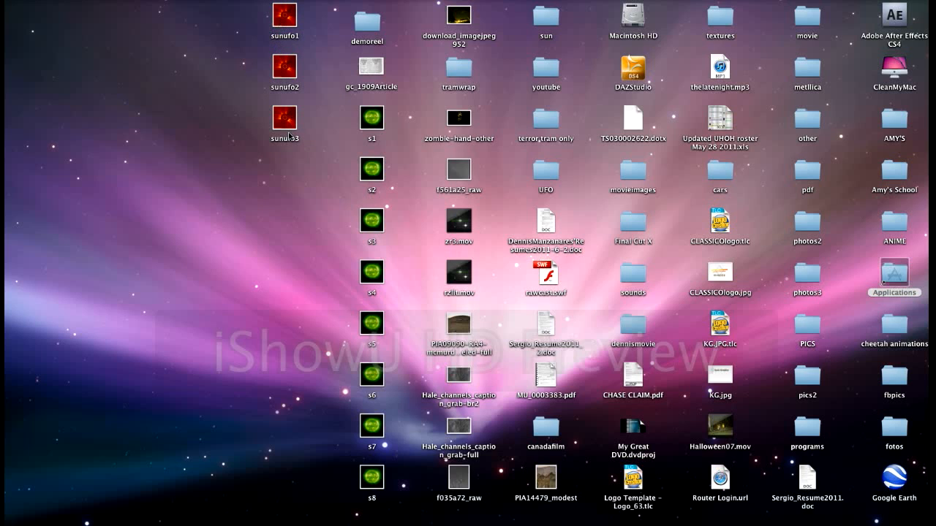
pyautogui.moveTo(313, 30)
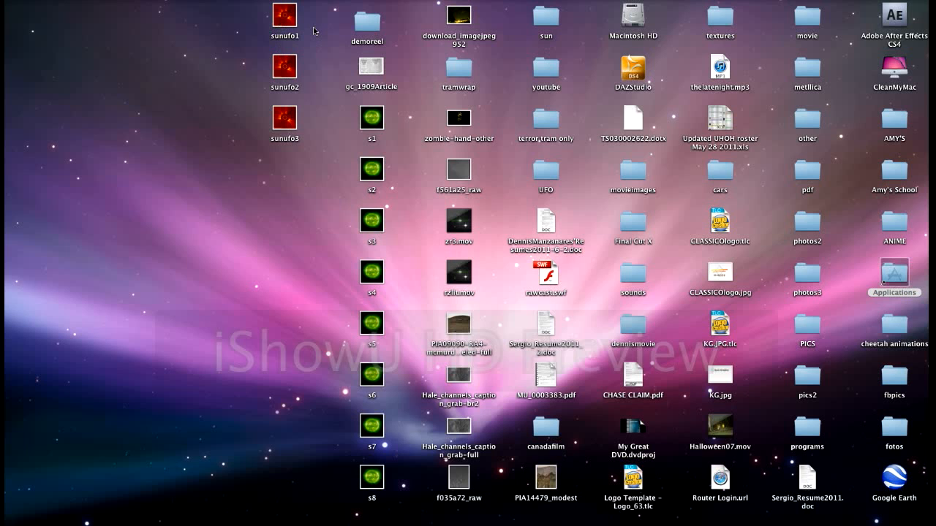
pyautogui.click(284, 16)
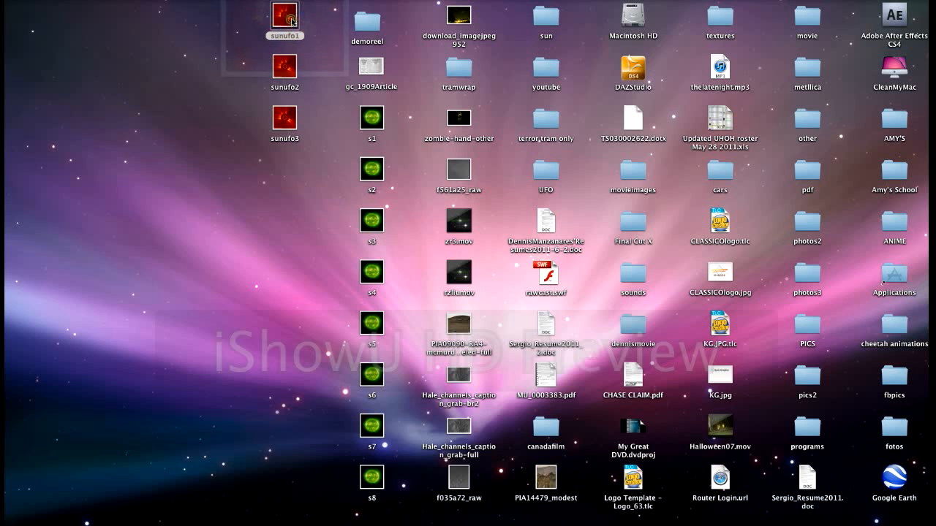
pyautogui.doubleClick(284, 17)
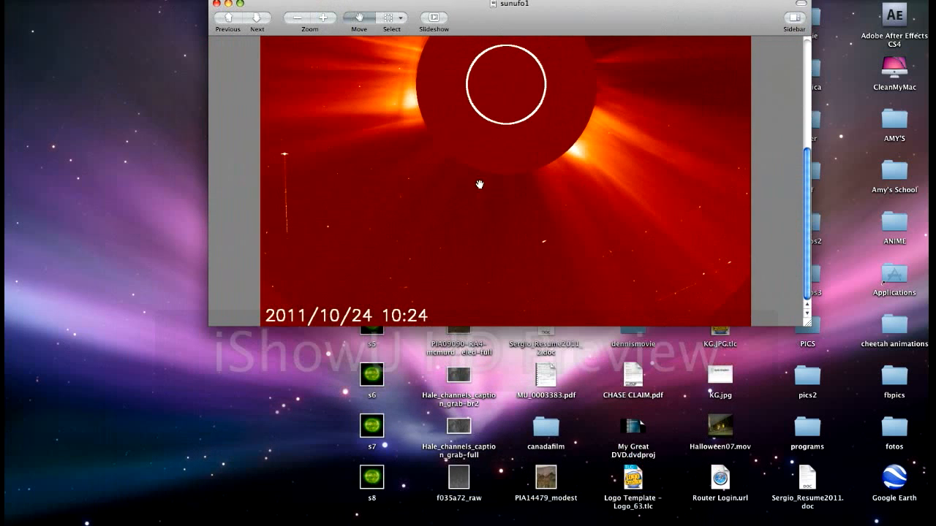
pyautogui.moveTo(553, 199)
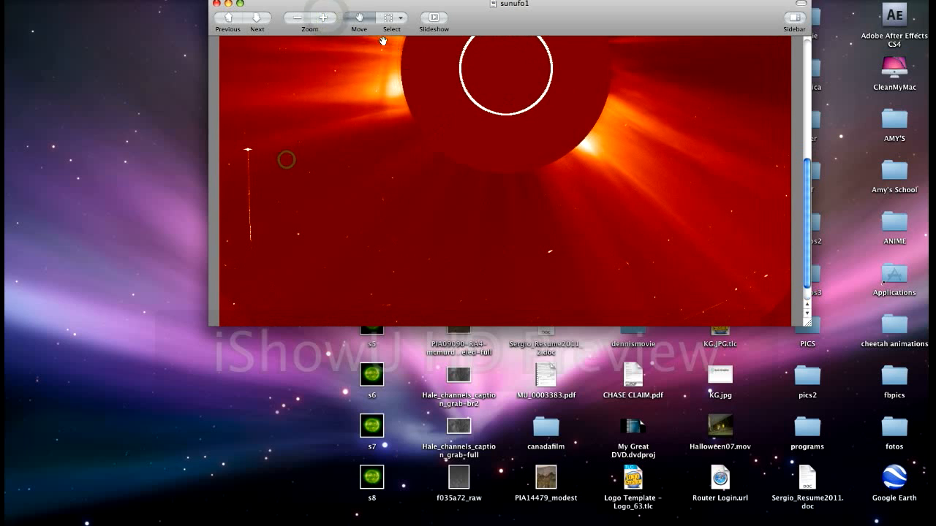
pyautogui.click(322, 17)
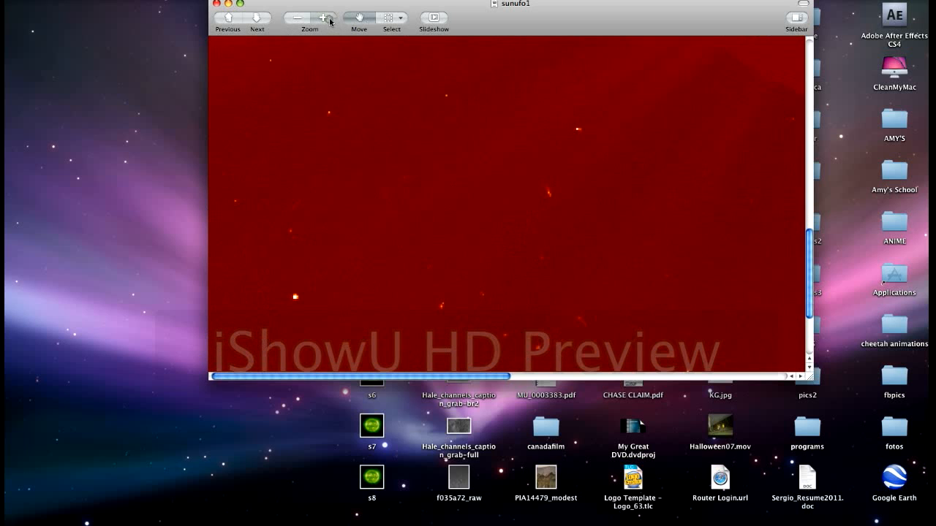
pyautogui.click(320, 18)
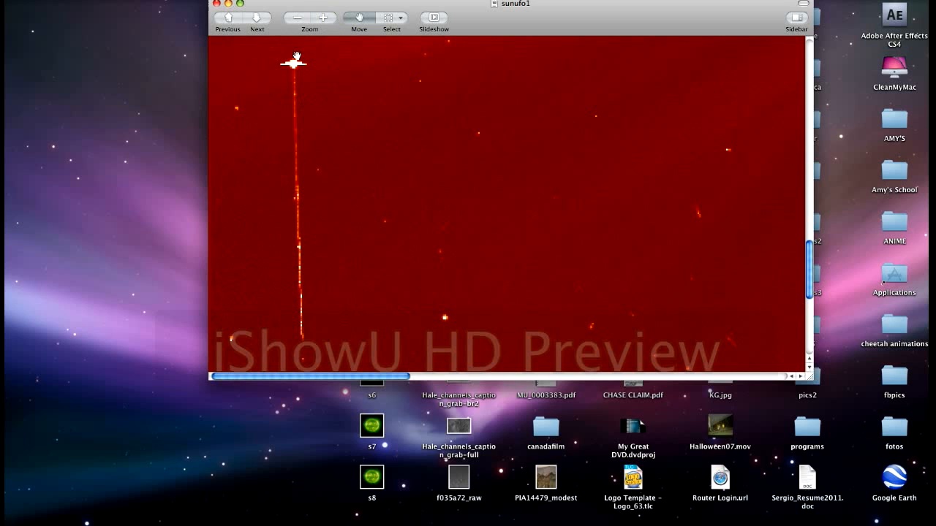
pyautogui.moveTo(301, 90)
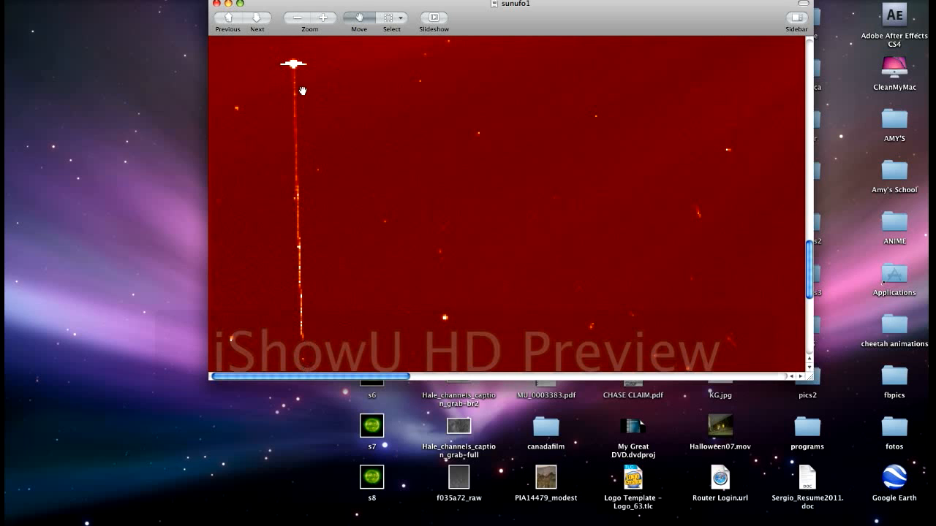
pyautogui.moveTo(389, 81)
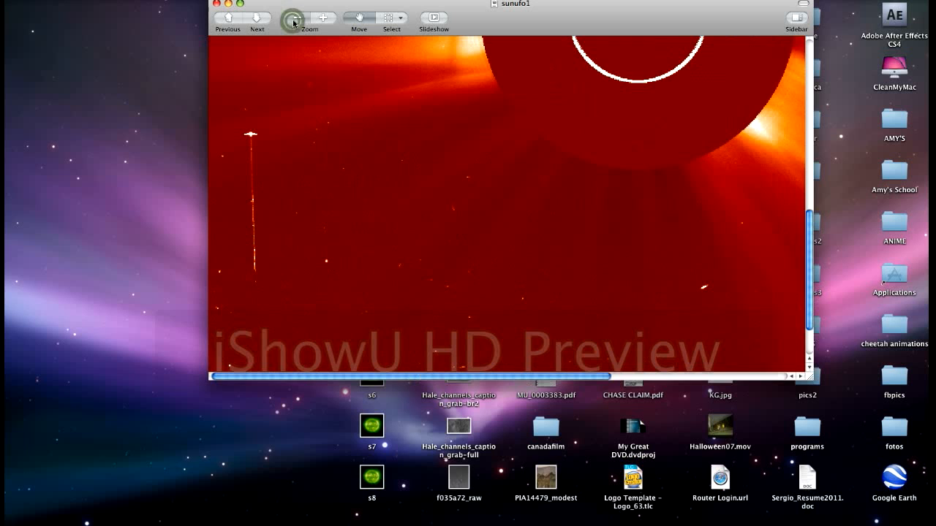
pyautogui.click(295, 18)
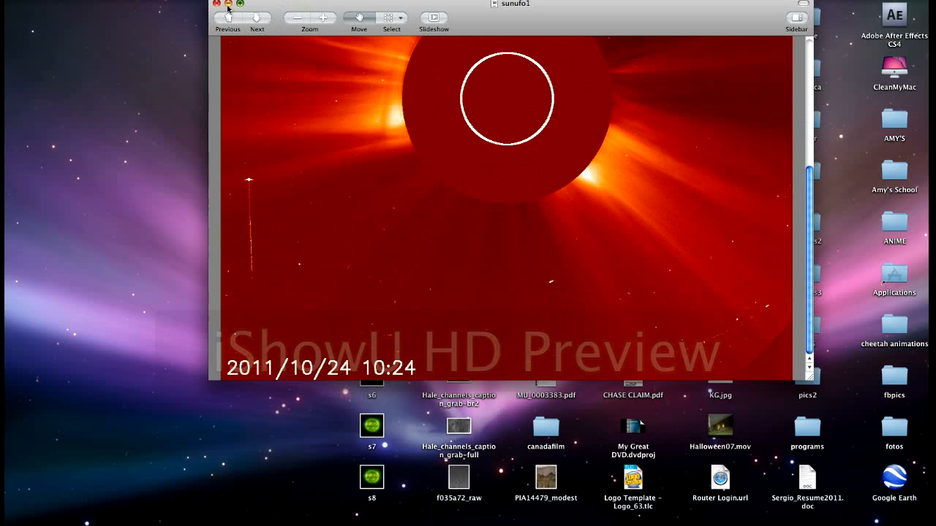
pyautogui.click(217, 4)
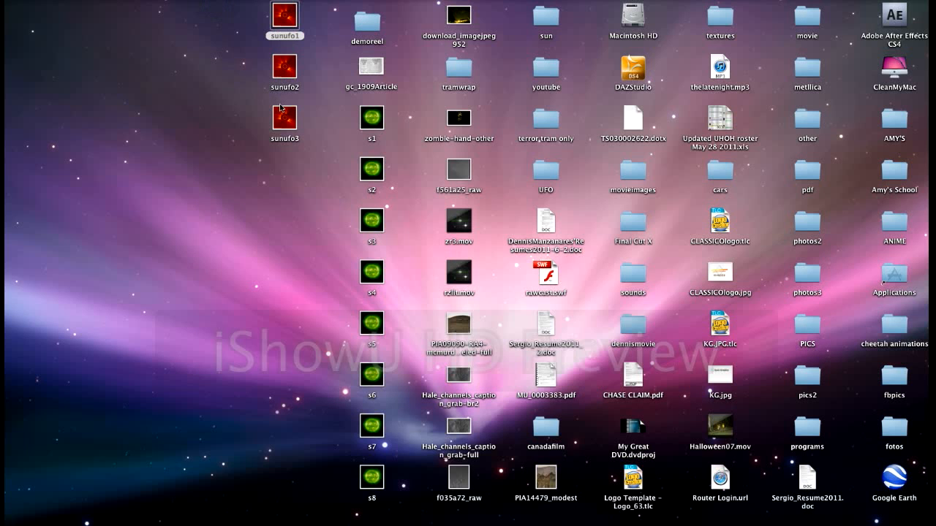
pyautogui.click(284, 117)
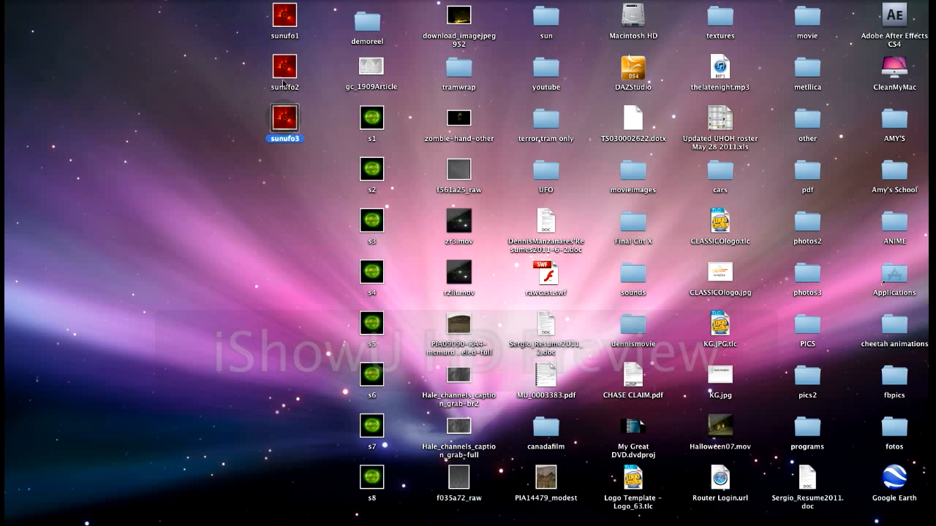
pyautogui.doubleClick(284, 120)
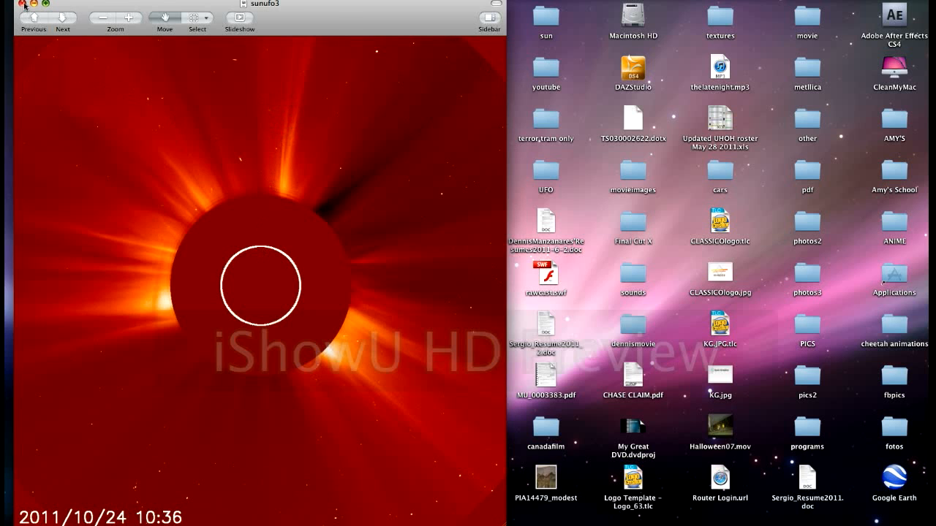
pyautogui.click(32, 18)
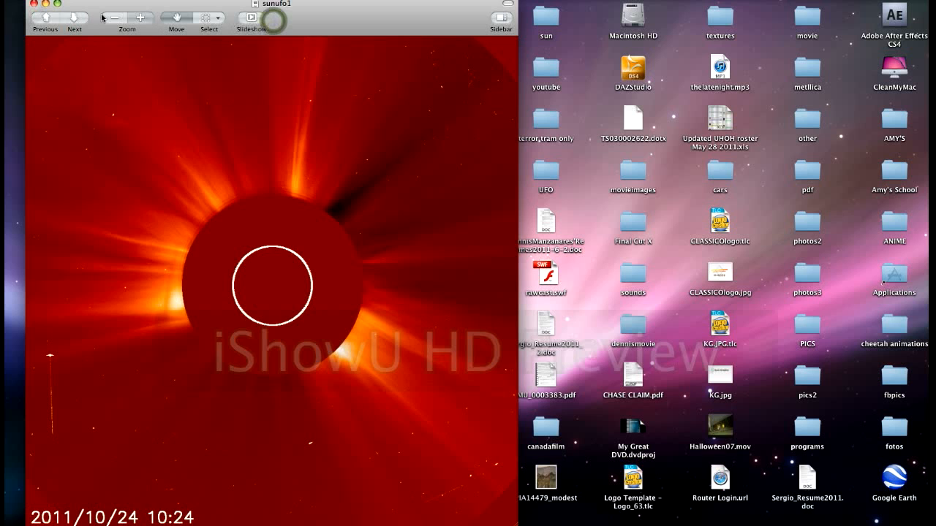
pyautogui.click(86, 18)
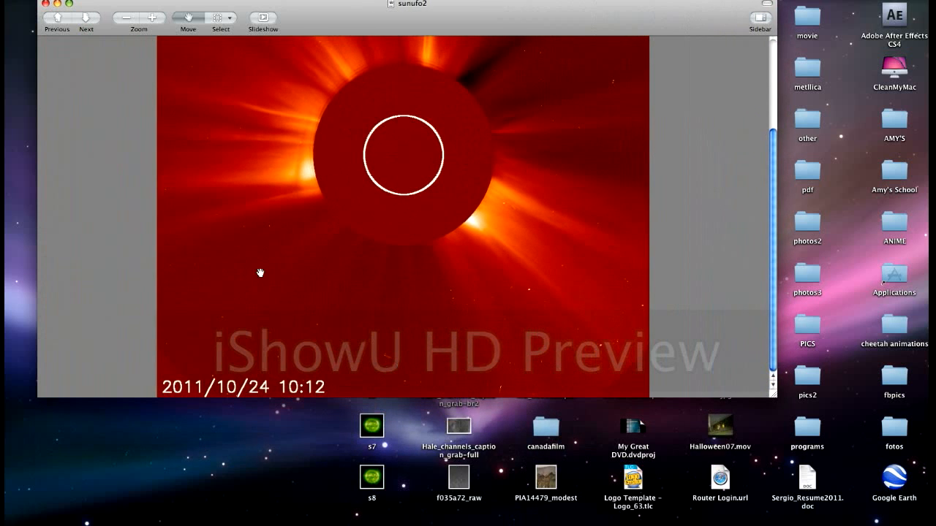
pyautogui.moveTo(327, 366)
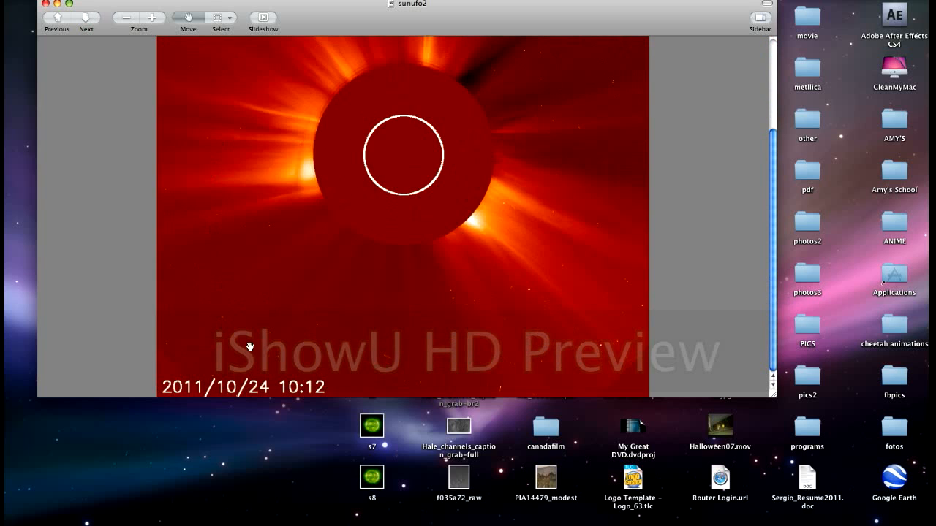
pyautogui.moveTo(254, 253)
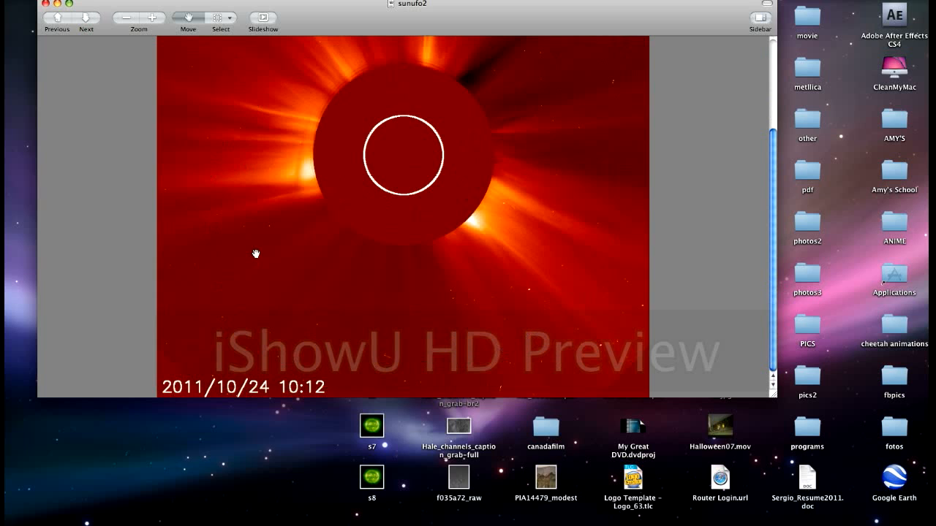
pyautogui.moveTo(298, 384)
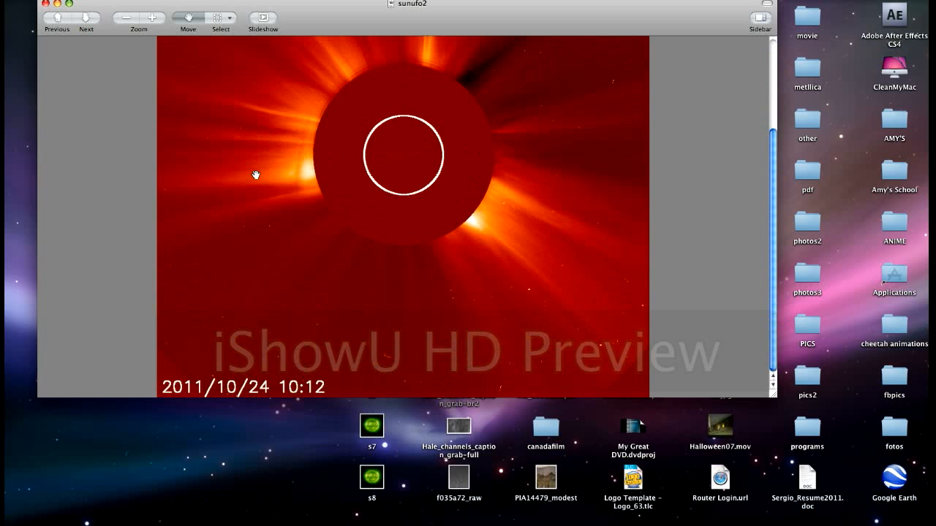
pyautogui.moveTo(344, 87)
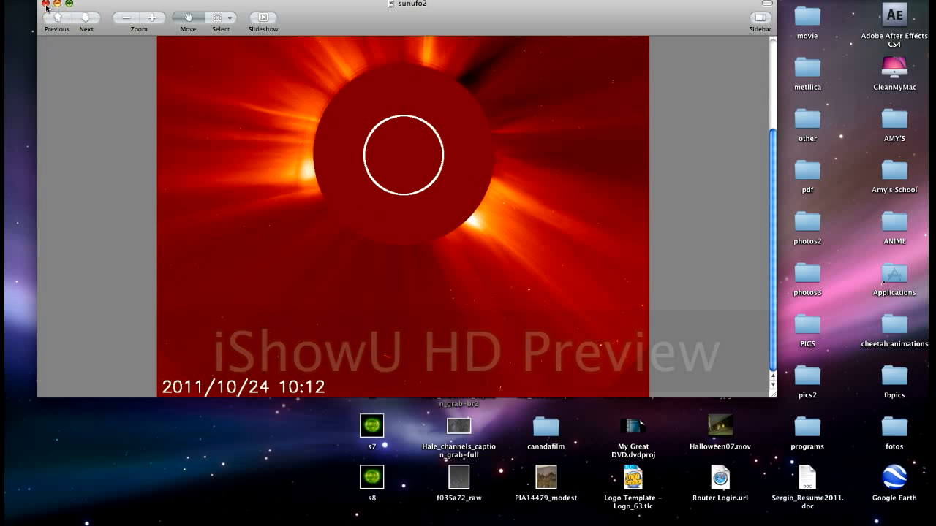
pyautogui.click(45, 6)
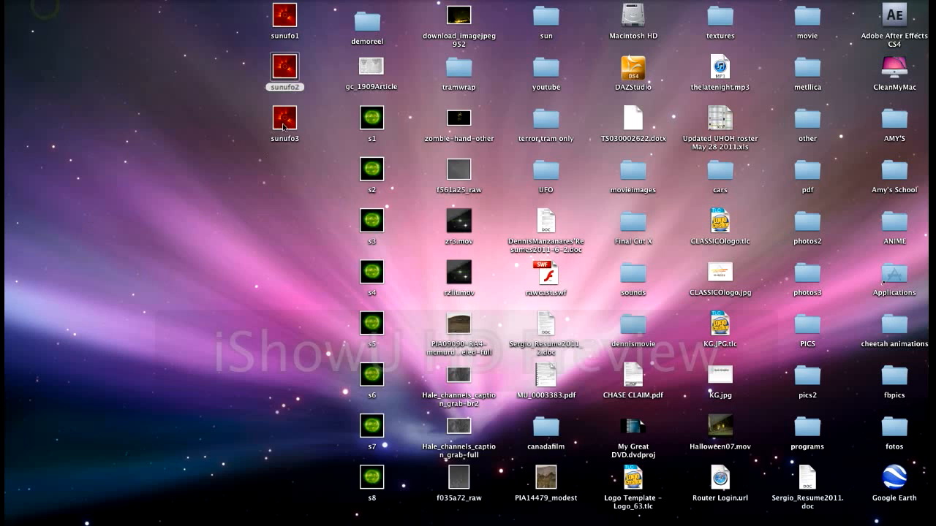
pyautogui.doubleClick(284, 117)
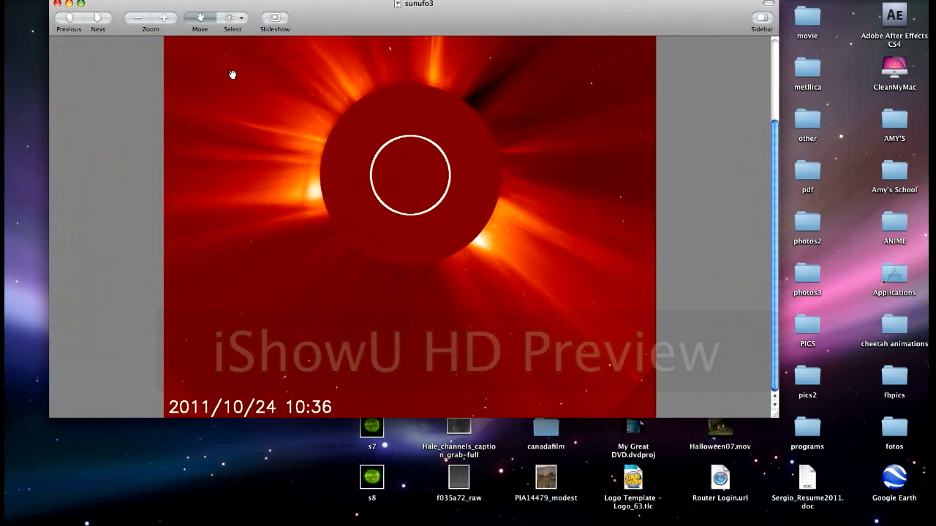
pyautogui.click(164, 18)
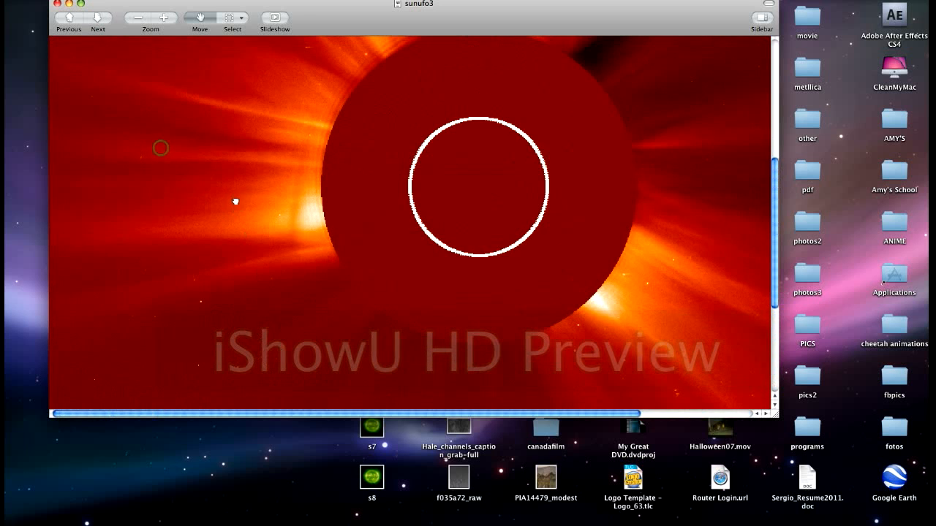
pyautogui.click(57, 5)
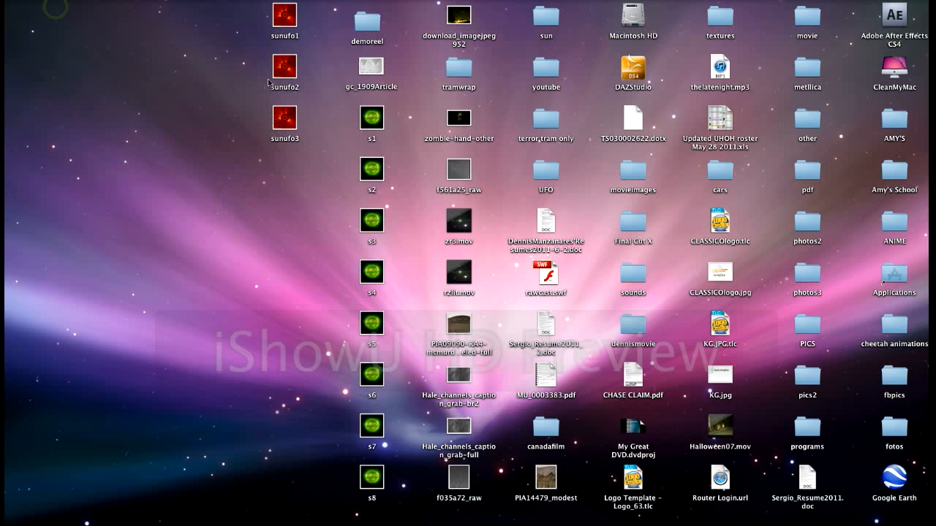
pyautogui.doubleClick(284, 15)
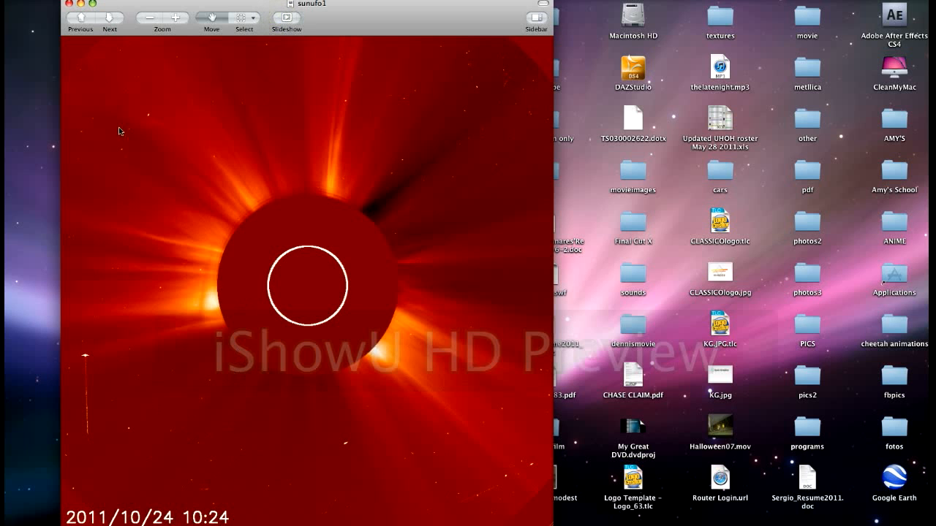
pyautogui.click(110, 17)
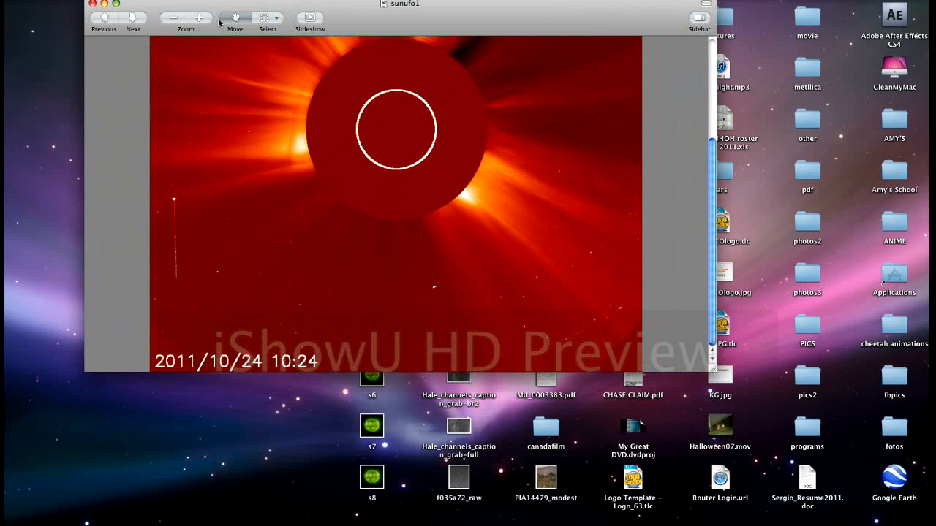
pyautogui.click(199, 17)
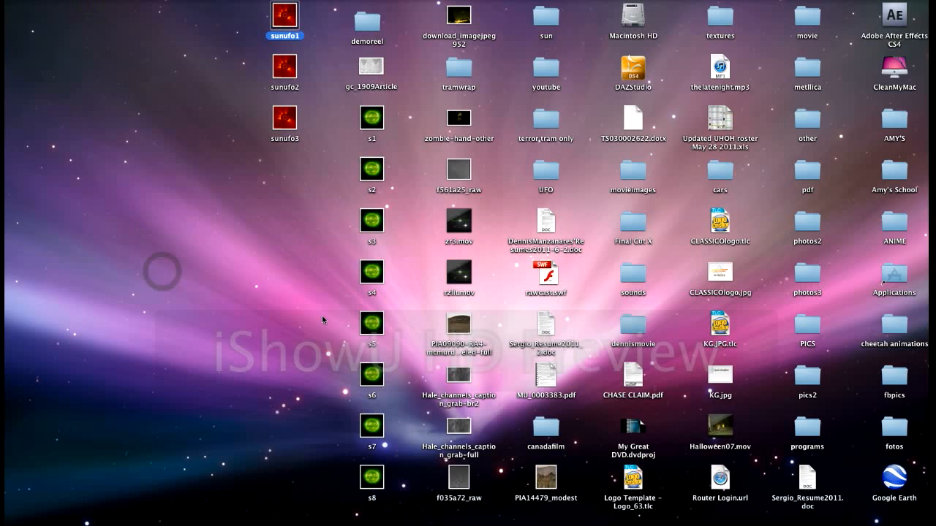
pyautogui.moveTo(373, 321)
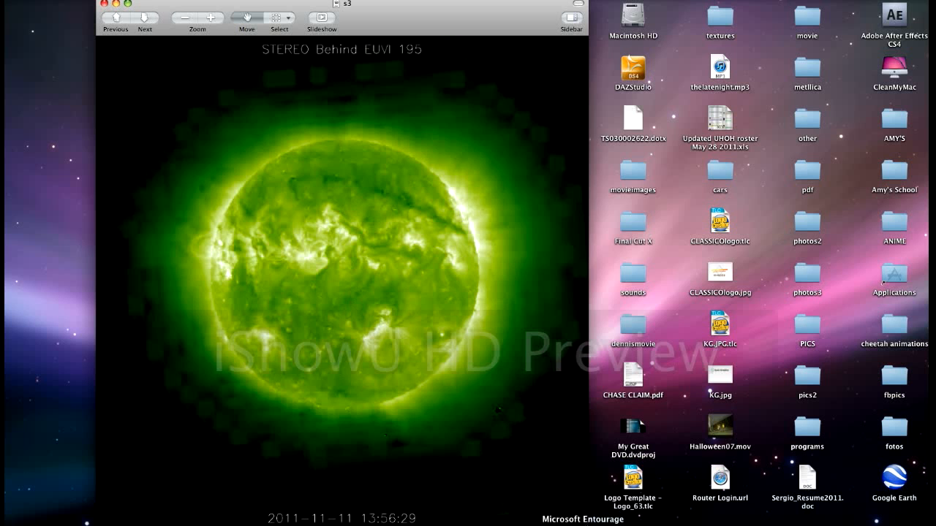
# Magnify the s3 STEREO EUVI 195 sun image twice, then switch to the s5 image
pyautogui.click(211, 18)
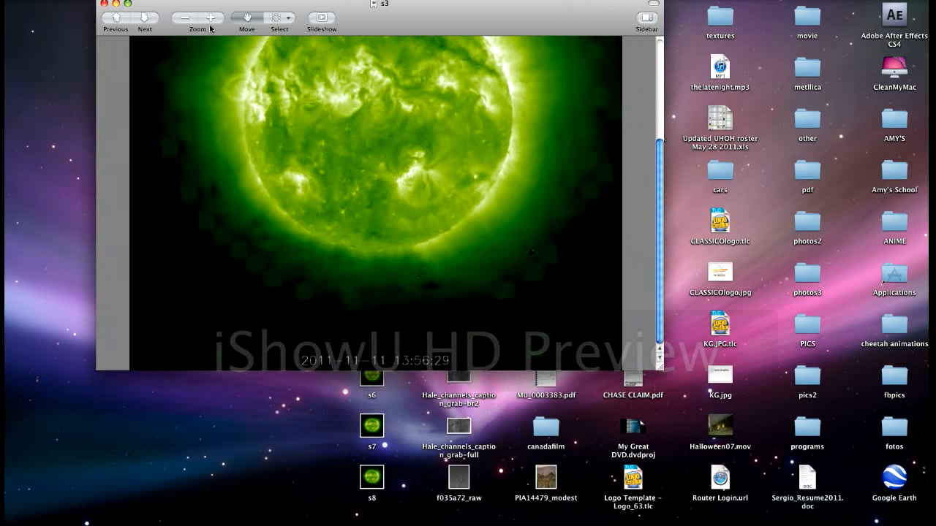
pyautogui.click(213, 18)
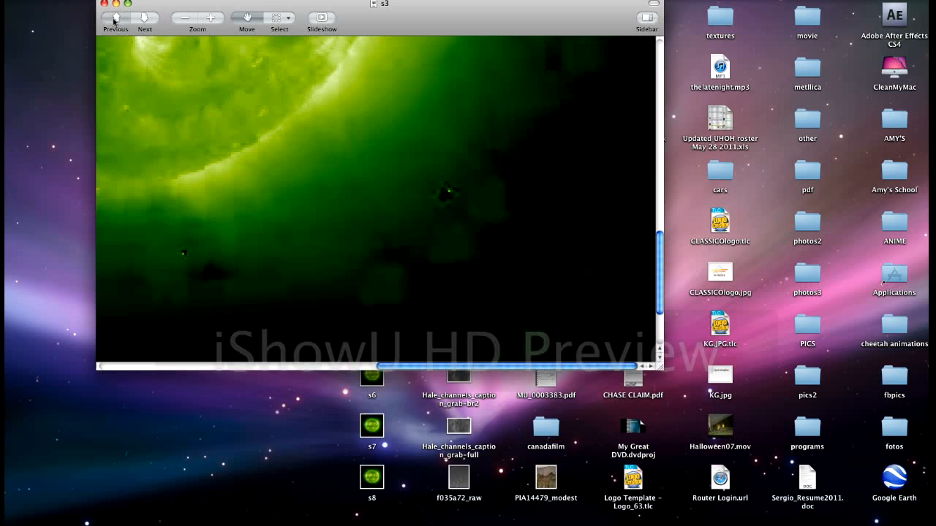
pyautogui.click(106, 3)
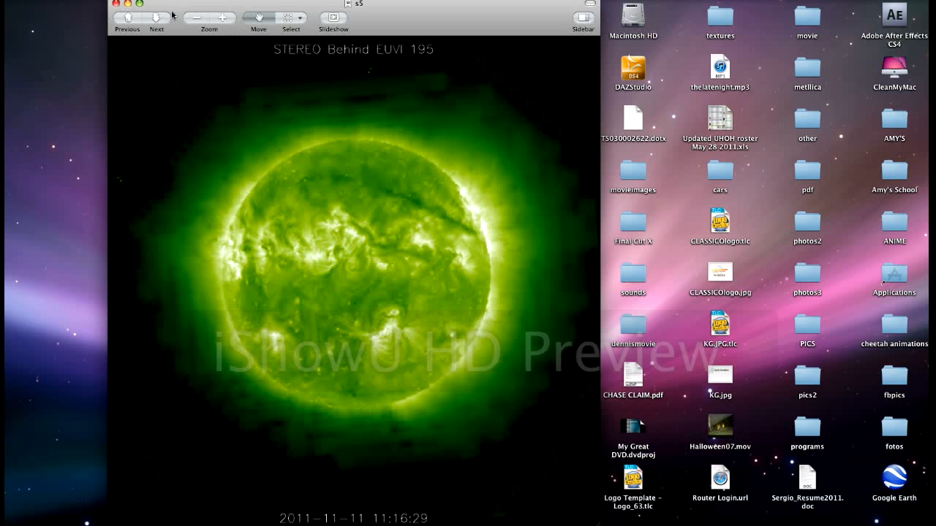
# Zoom into the s5 image to inspect its dark area, then close the s5 window
pyautogui.click(227, 20)
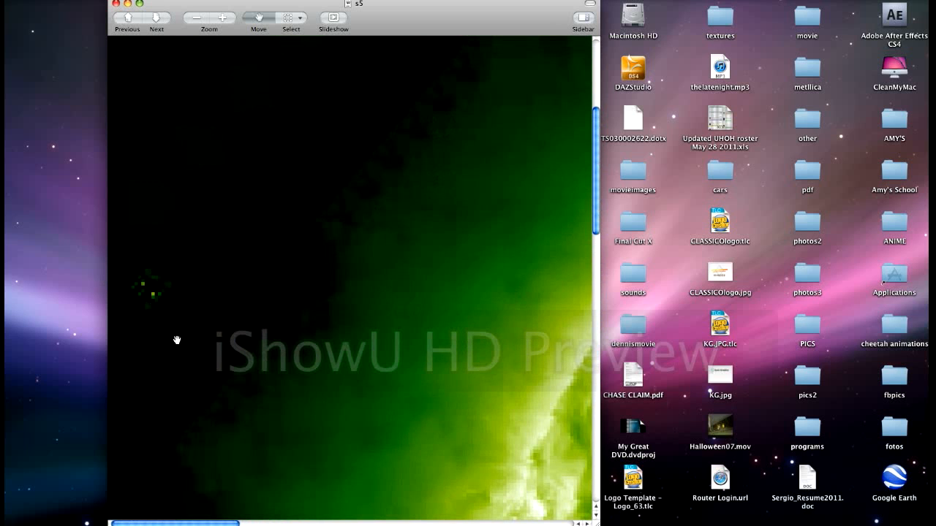
pyautogui.moveTo(406, 355)
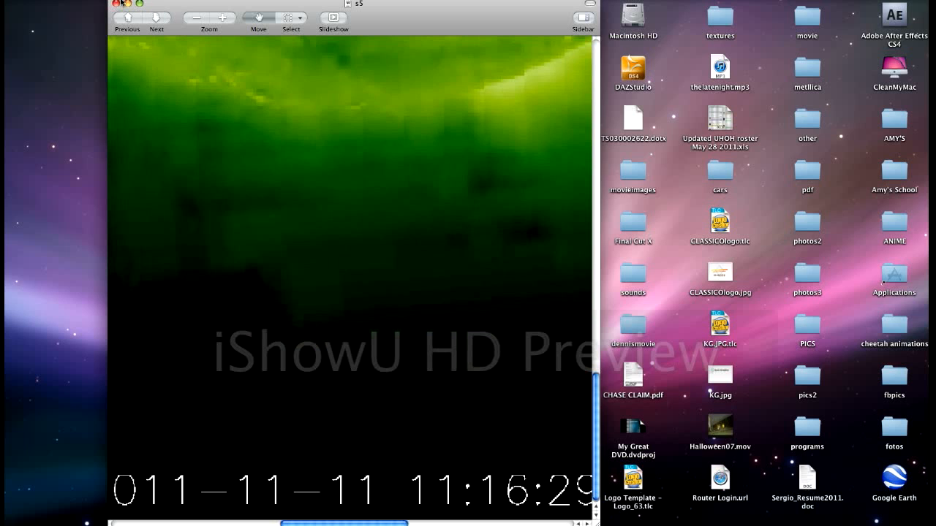
pyautogui.click(111, 4)
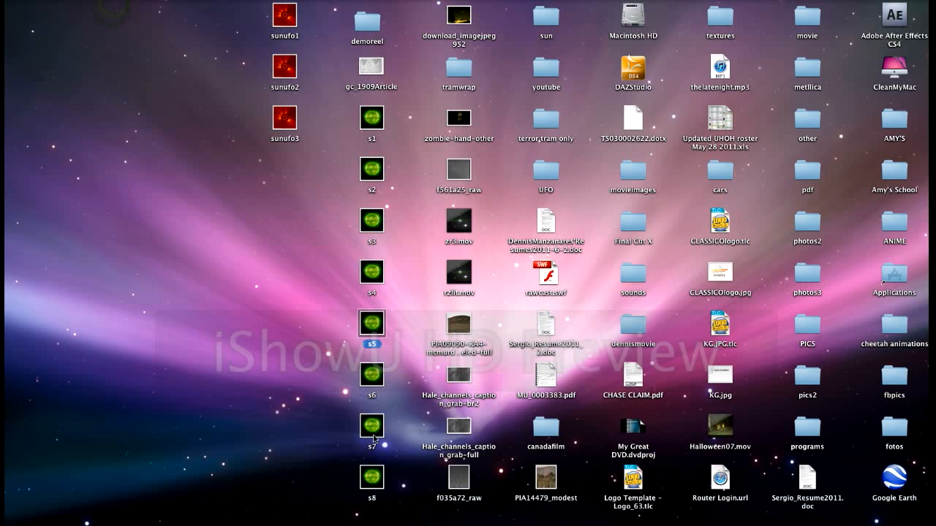
pyautogui.doubleClick(371, 424)
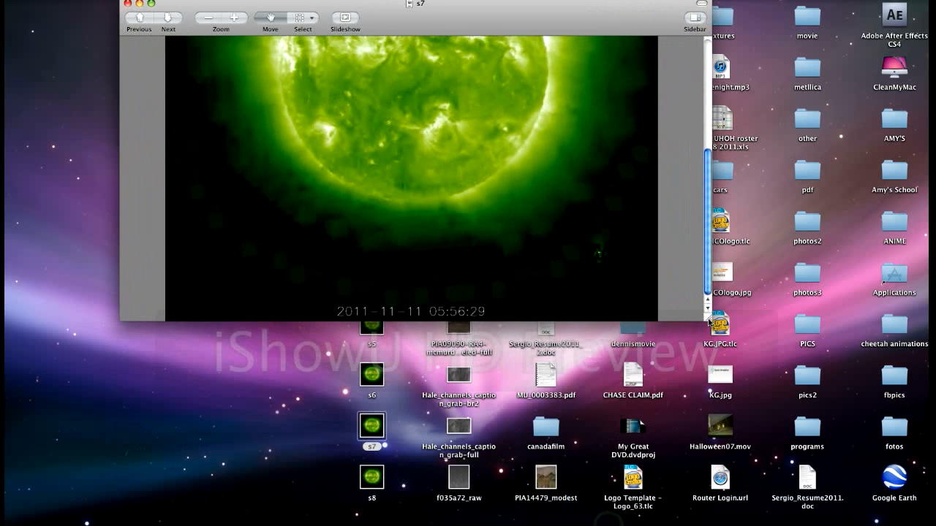
pyautogui.click(219, 18)
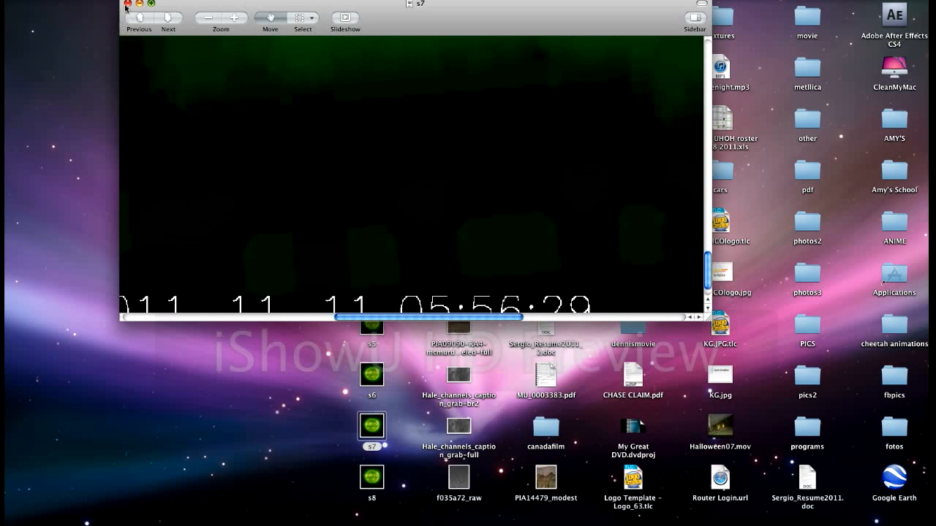
pyautogui.click(128, 3)
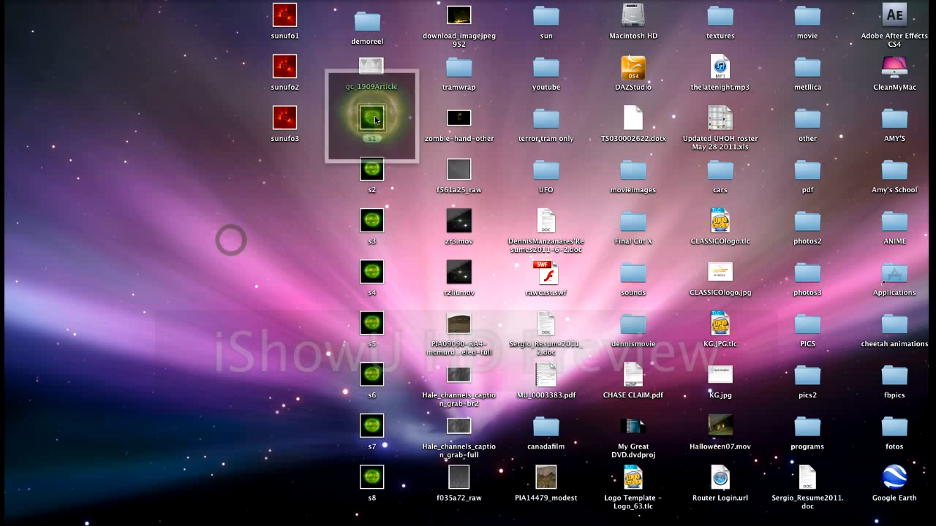
# Open the s1 sun image and magnify the dark region holding the faint green speck
pyautogui.doubleClick(372, 114)
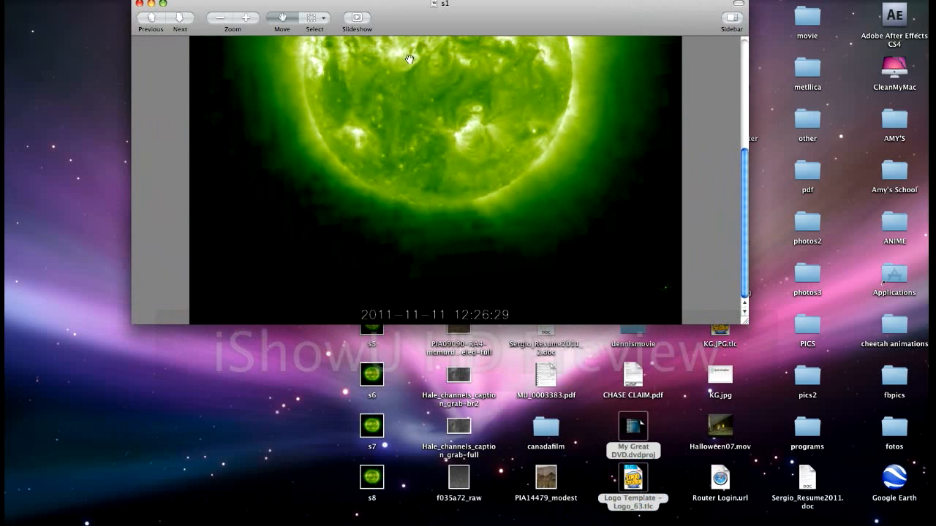
pyautogui.click(245, 18)
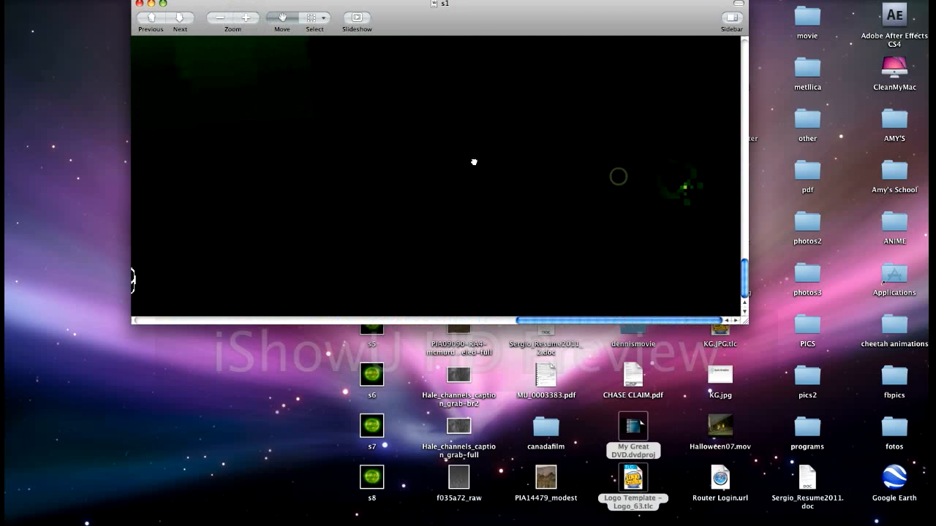
pyautogui.moveTo(369, 159)
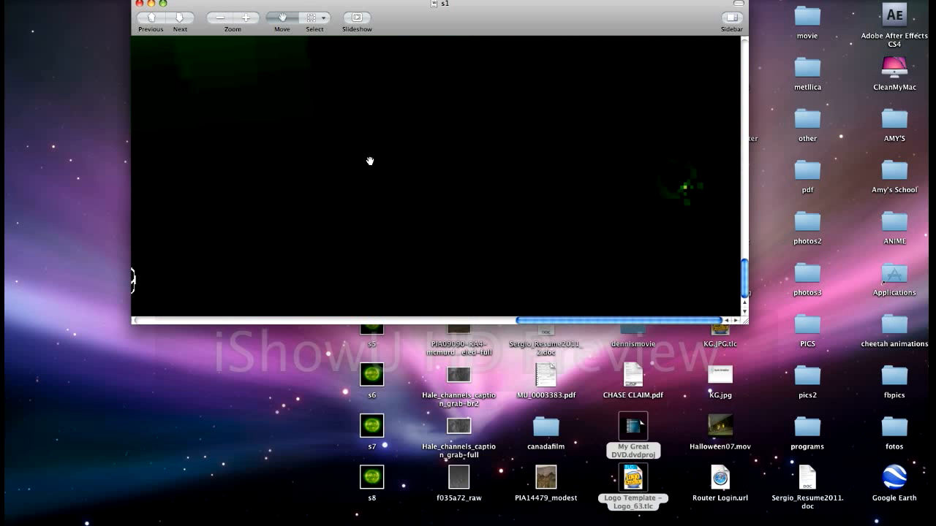
pyautogui.moveTo(758, 4)
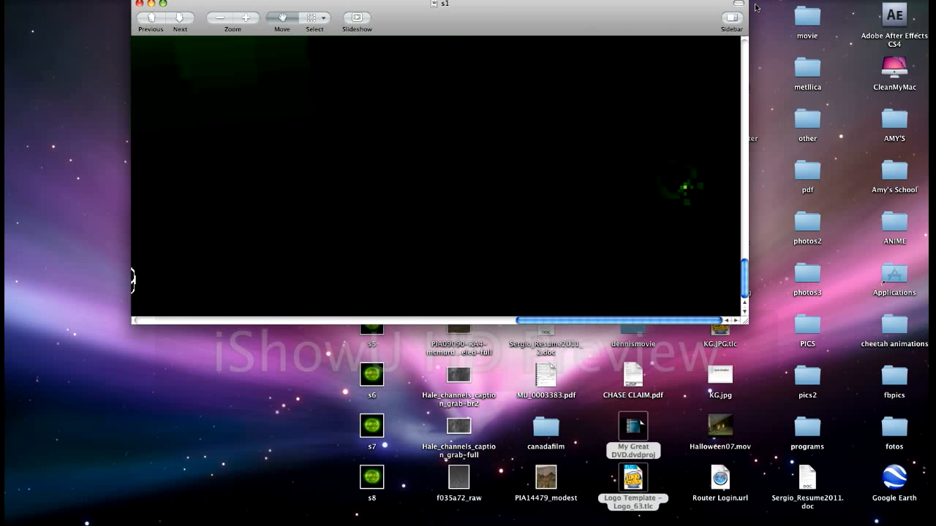
pyautogui.moveTo(742, 220)
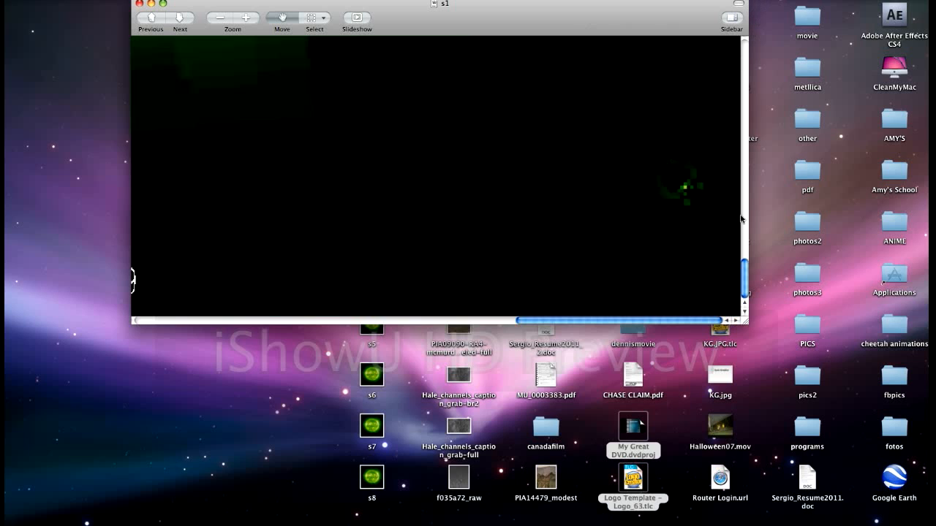
pyautogui.moveTo(588, 201)
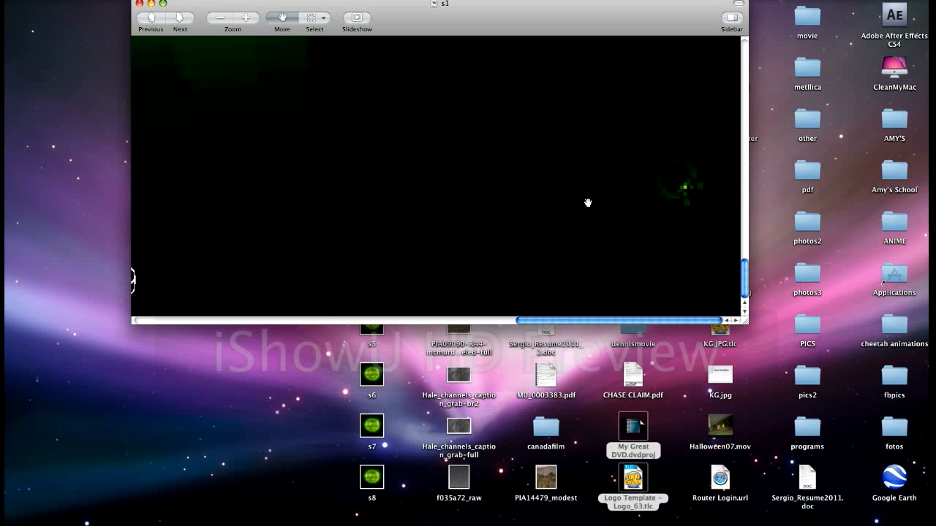
pyautogui.moveTo(696, 174)
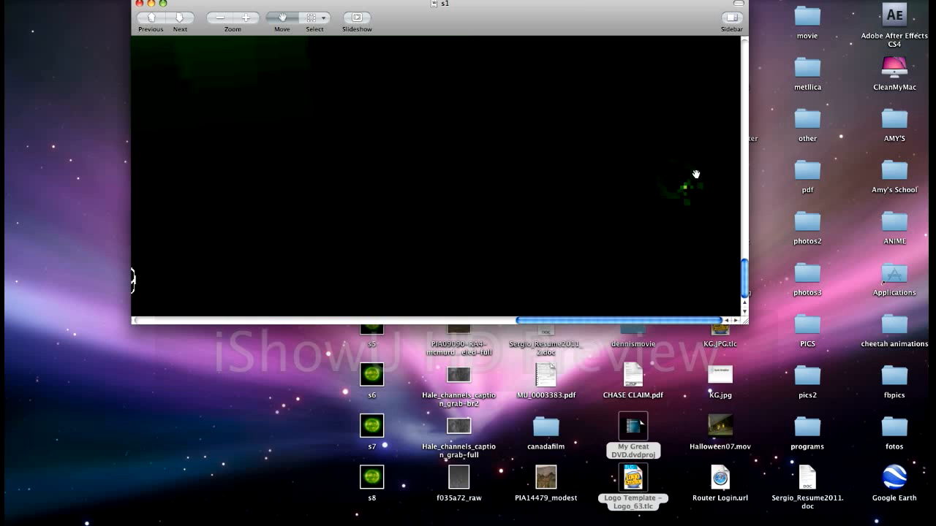
pyautogui.moveTo(664, 208)
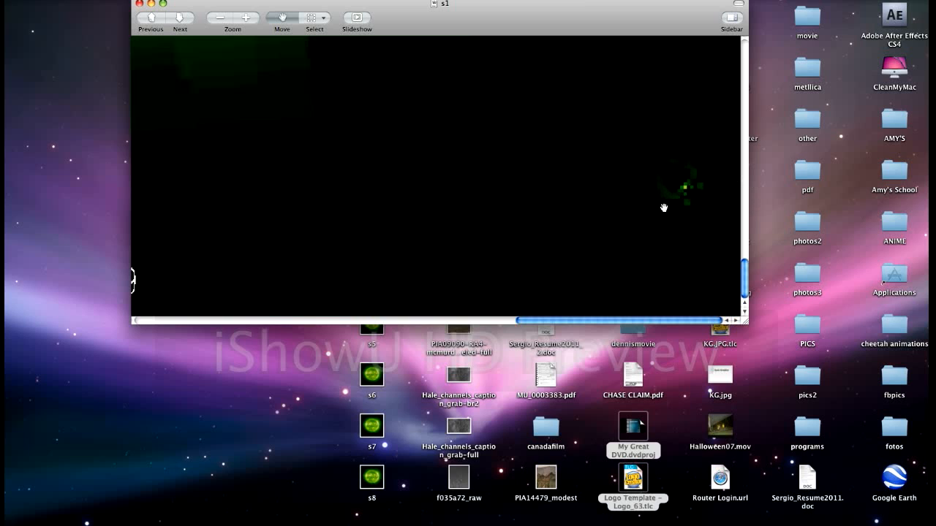
pyautogui.moveTo(722, 208)
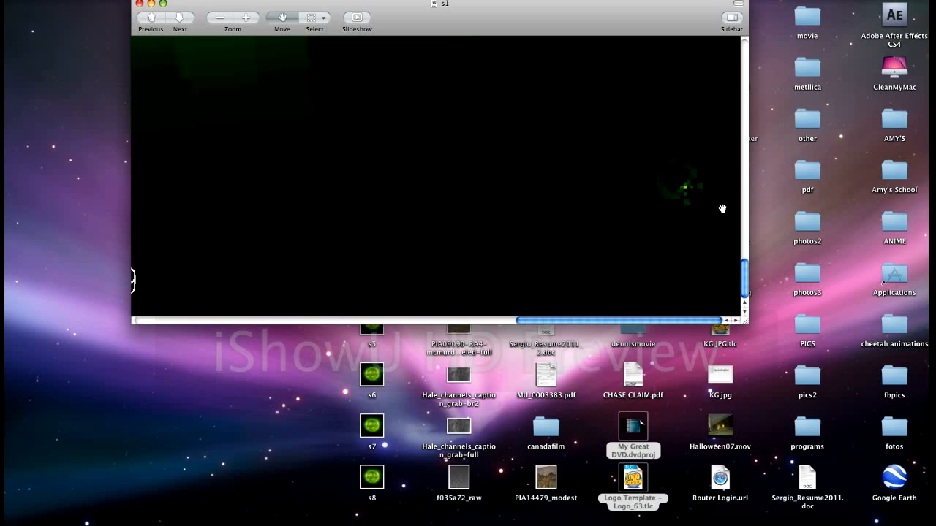
pyautogui.click(731, 20)
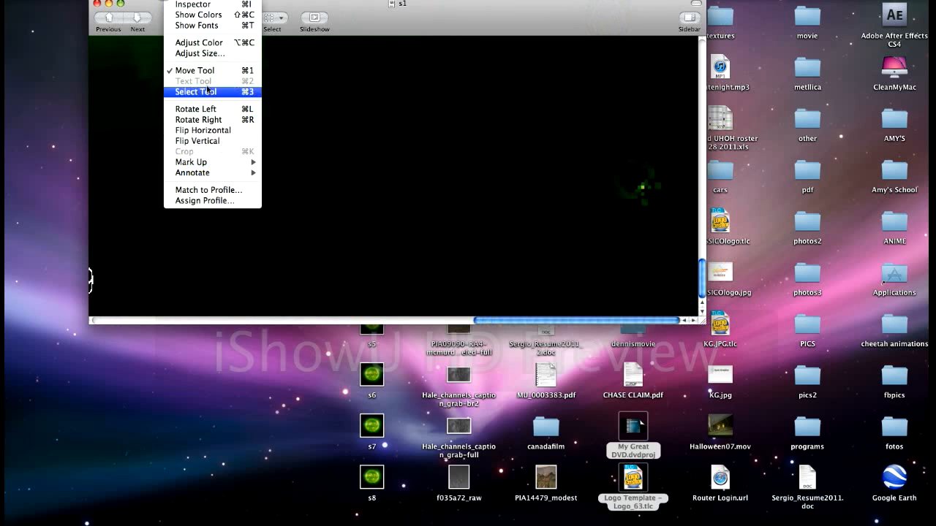
# Brighten s1 with the Adjust Color sliders to reveal the object, then Reset All to the original levels
pyautogui.click(199, 41)
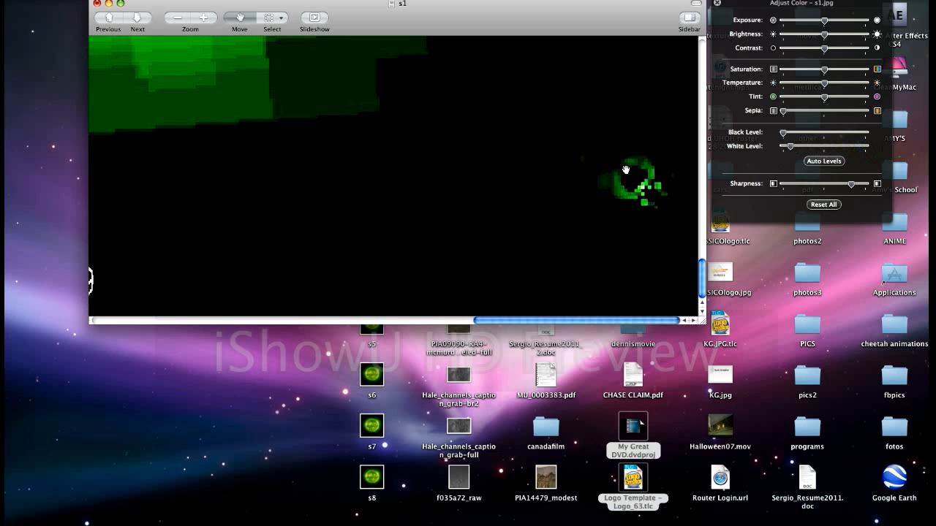
pyautogui.moveTo(637, 212)
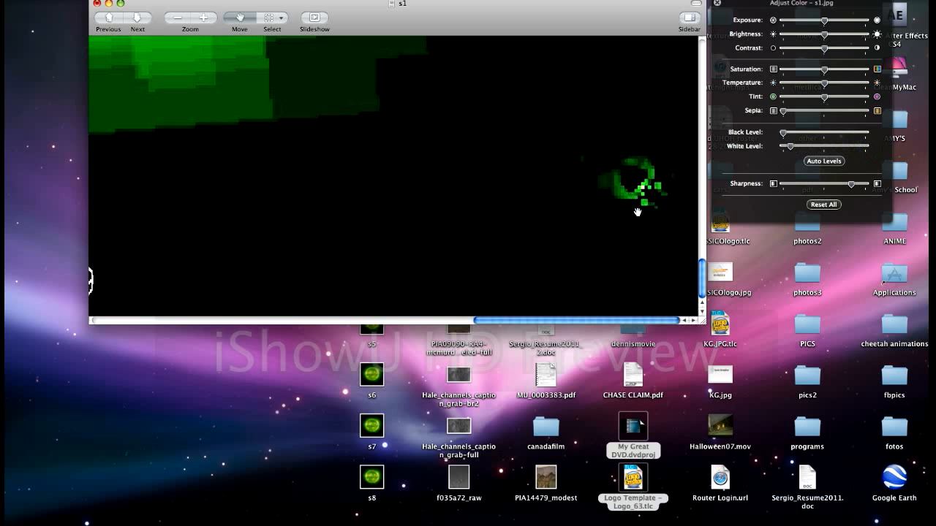
pyautogui.moveTo(637, 228)
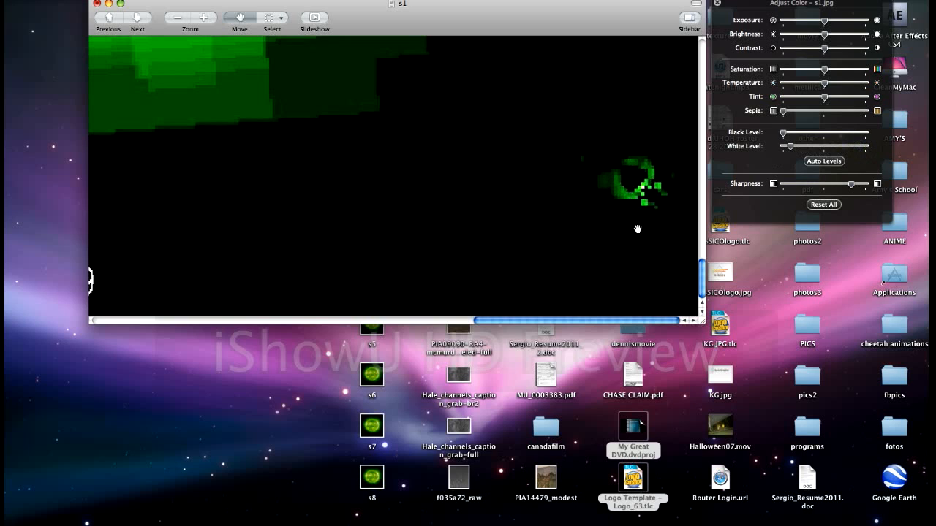
pyautogui.moveTo(630, 199)
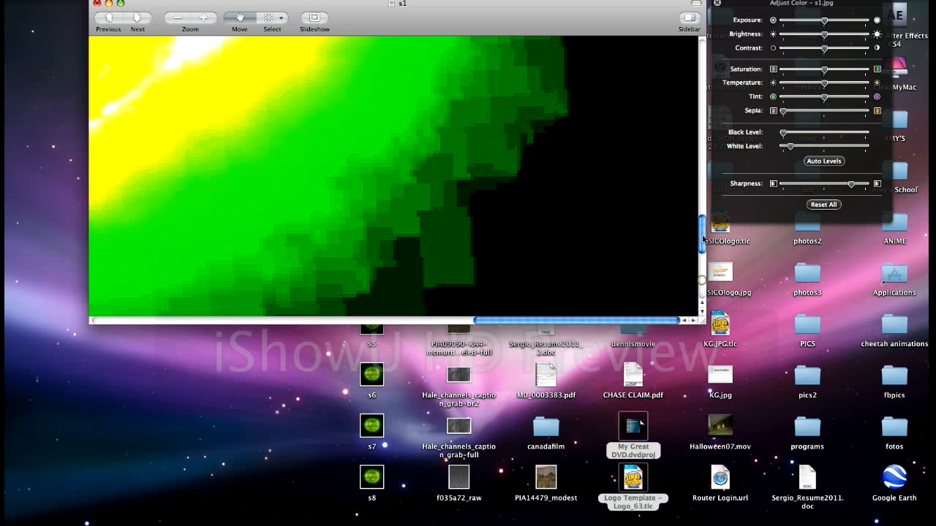
pyautogui.scroll(-3)
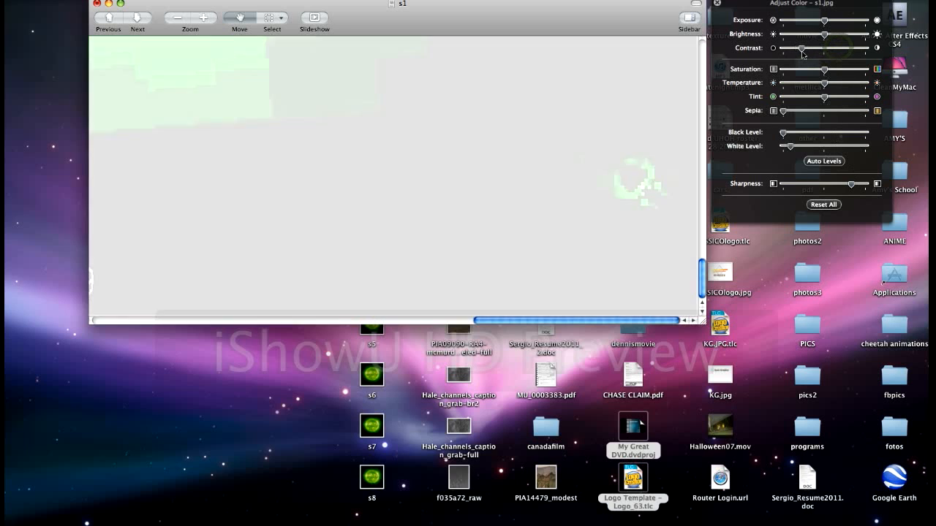
pyautogui.moveTo(802, 47); pyautogui.dragTo(817, 47)
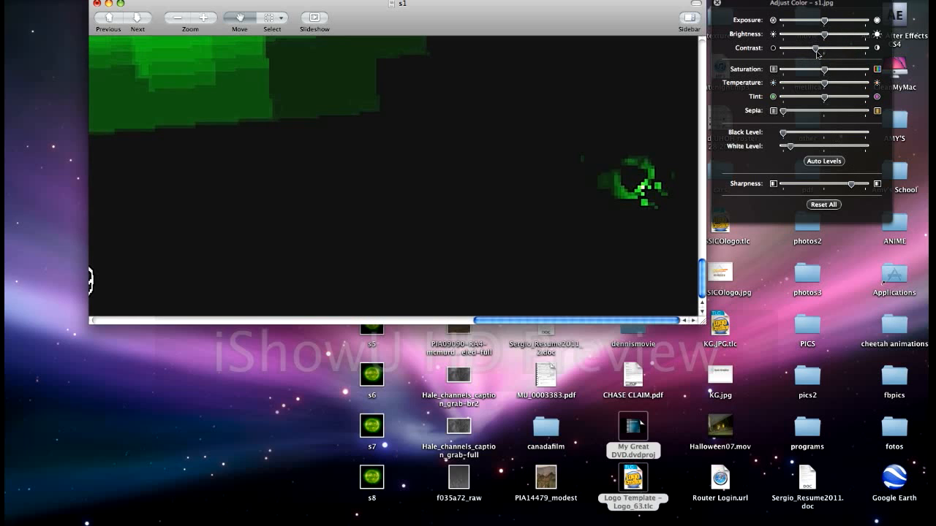
pyautogui.moveTo(818, 49); pyautogui.dragTo(836, 48)
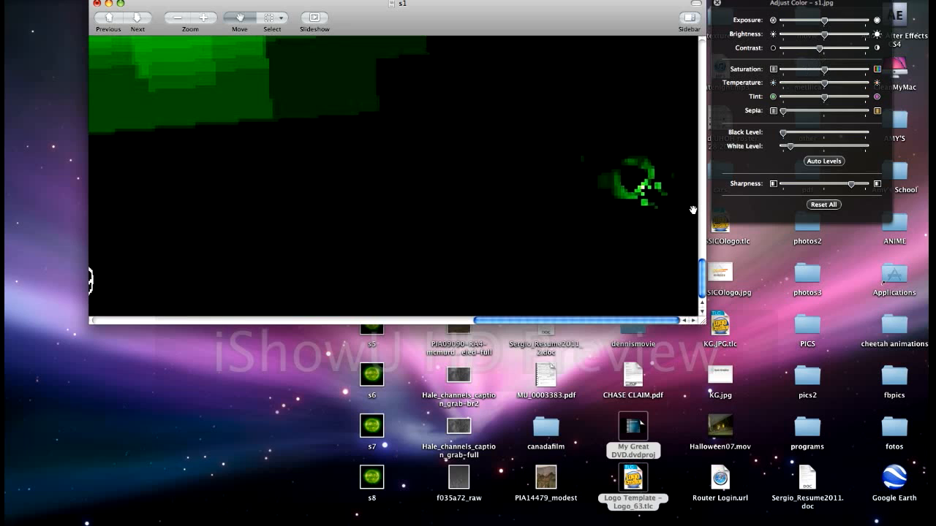
pyautogui.click(824, 205)
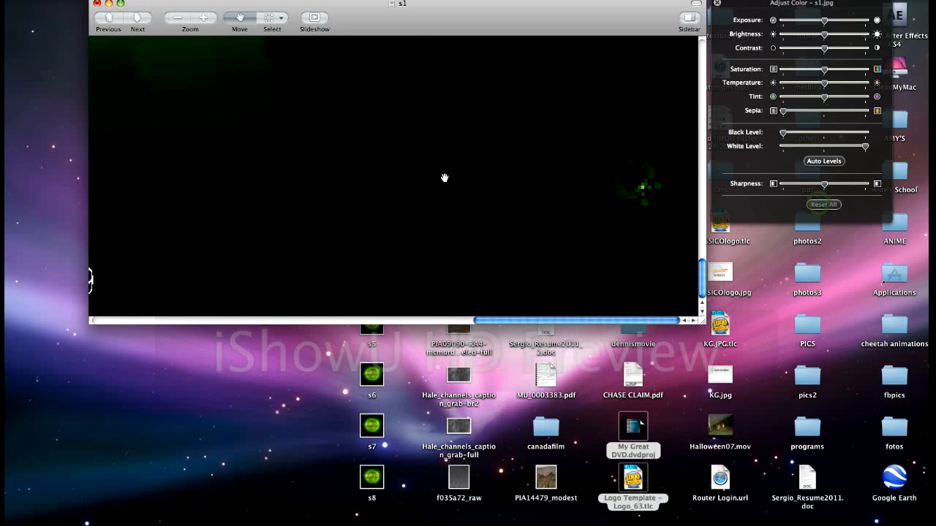
# Zoom s1 back out to the whole sun and close it, choosing Don't Save
pyautogui.click(180, 18)
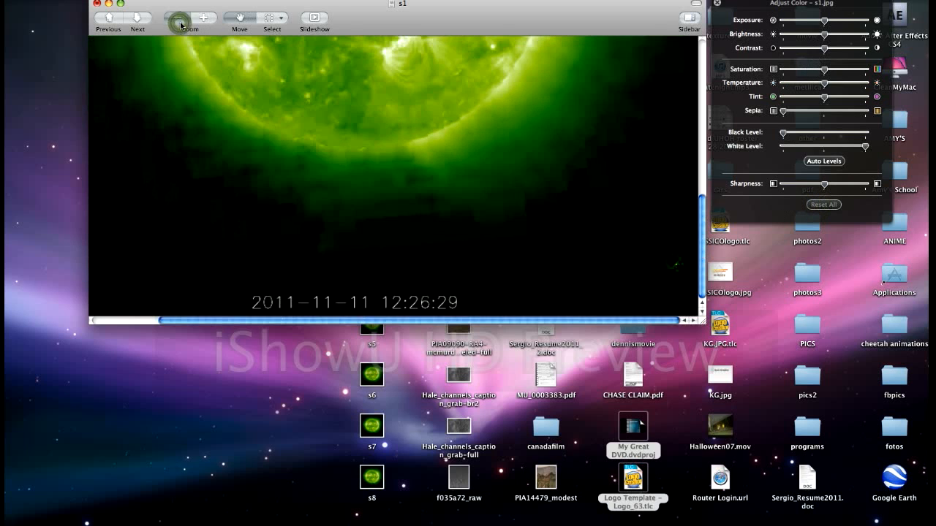
pyautogui.click(190, 17)
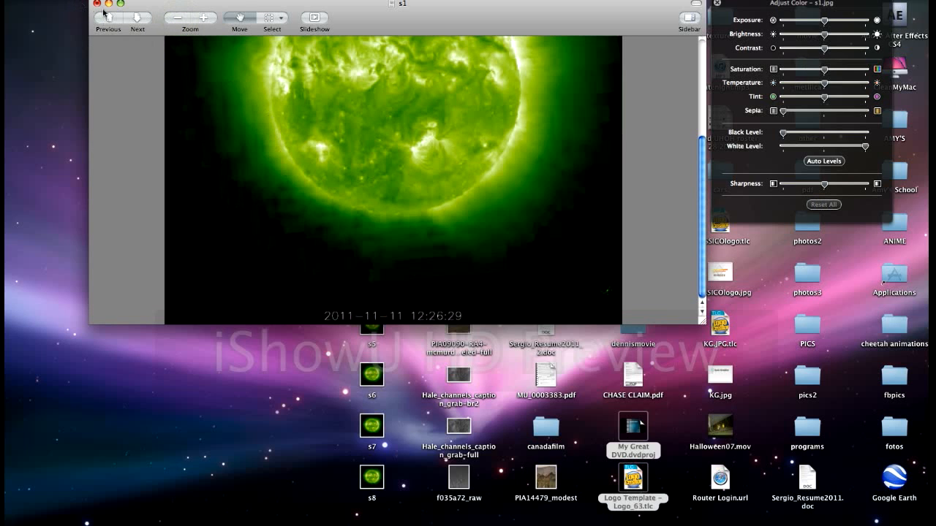
pyautogui.click(97, 3)
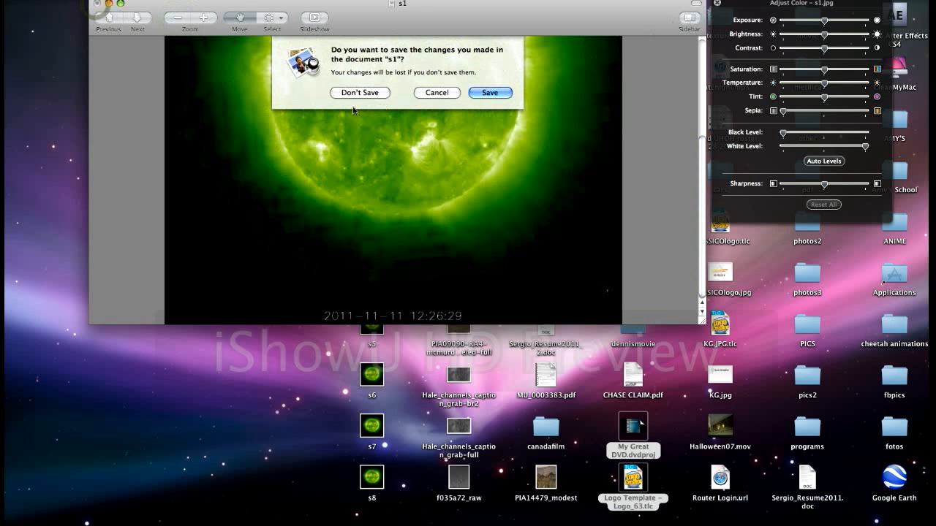
pyautogui.click(360, 93)
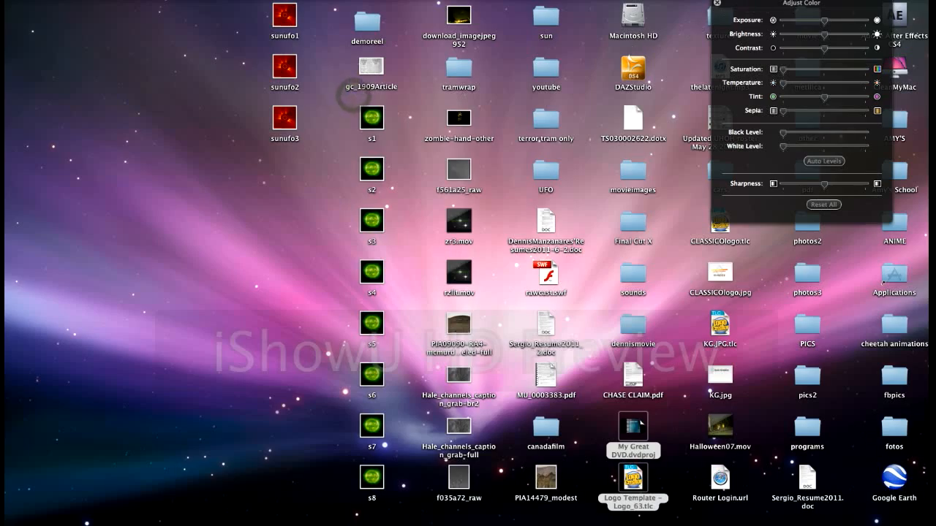